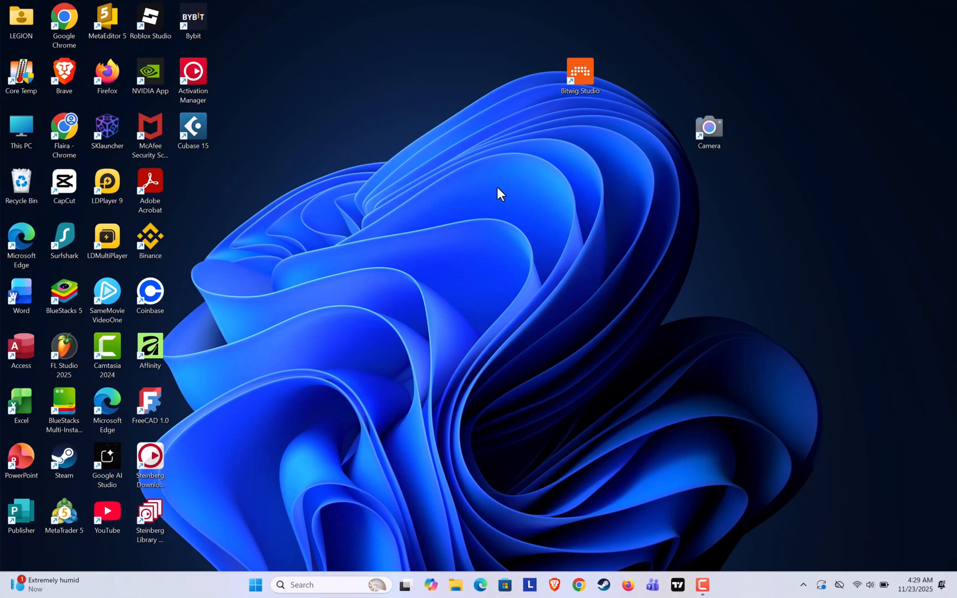
mouse_move(465, 297)
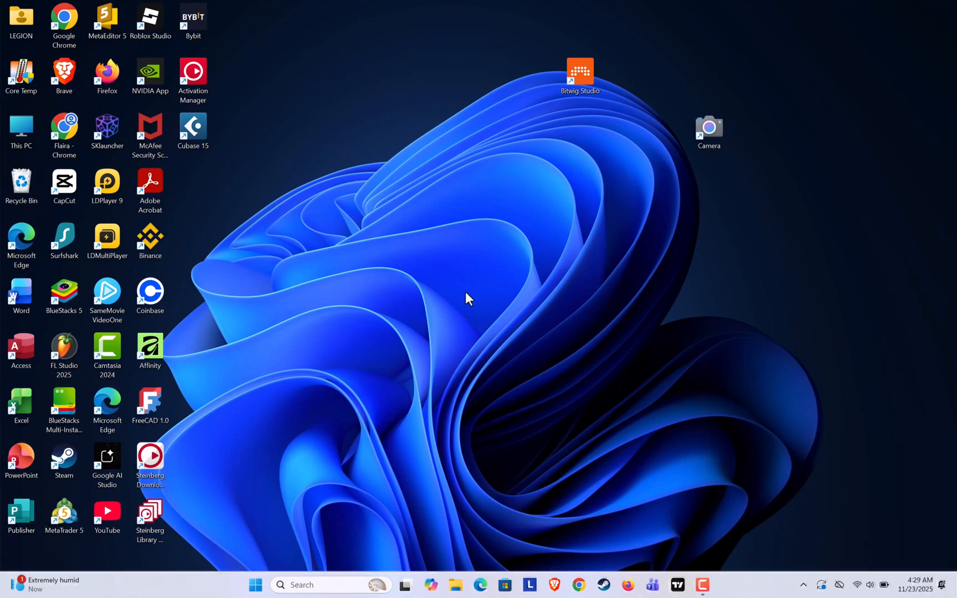
mouse_move(481, 218)
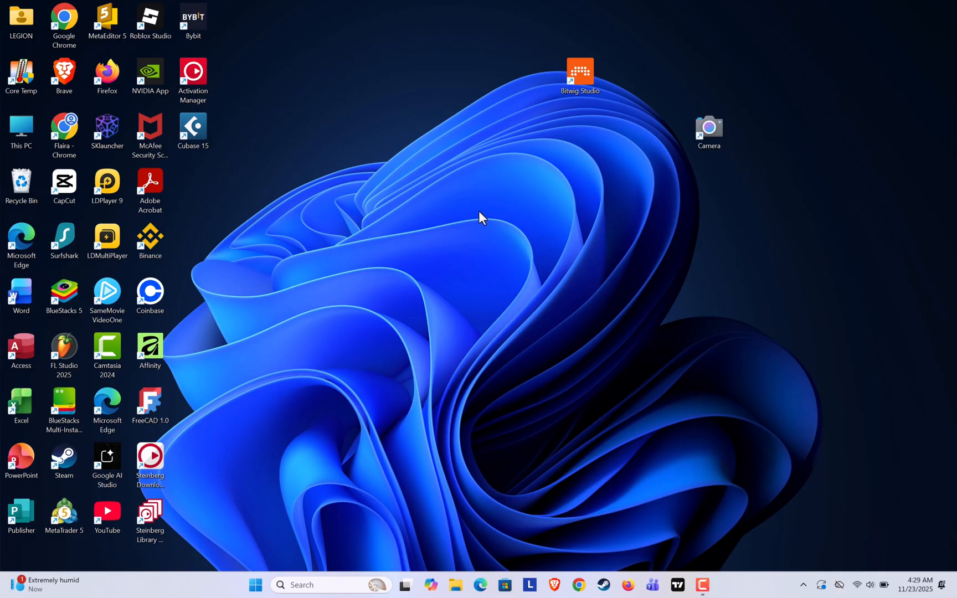
mouse_move(484, 215)
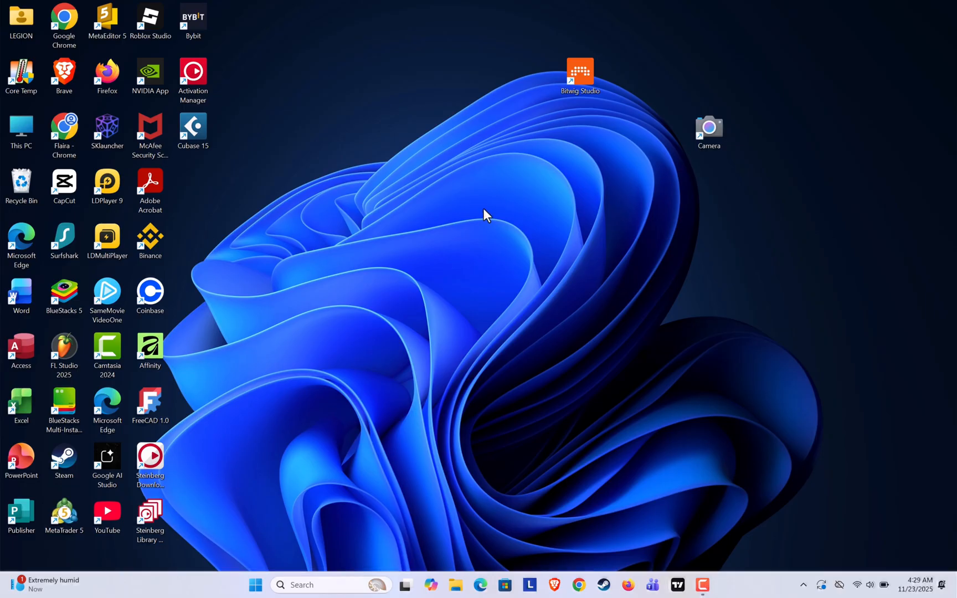
mouse_move(446, 273)
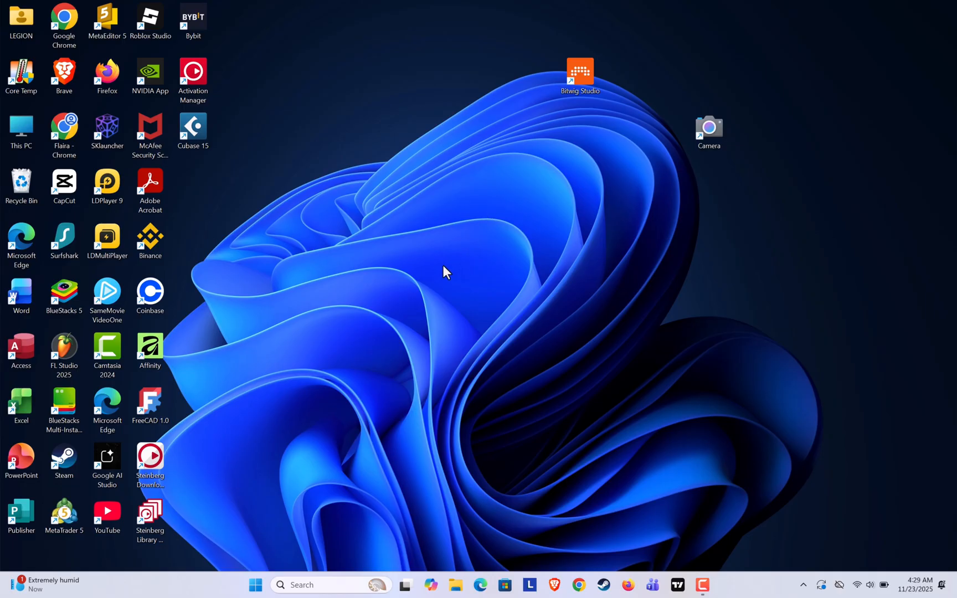
mouse_move(443, 283)
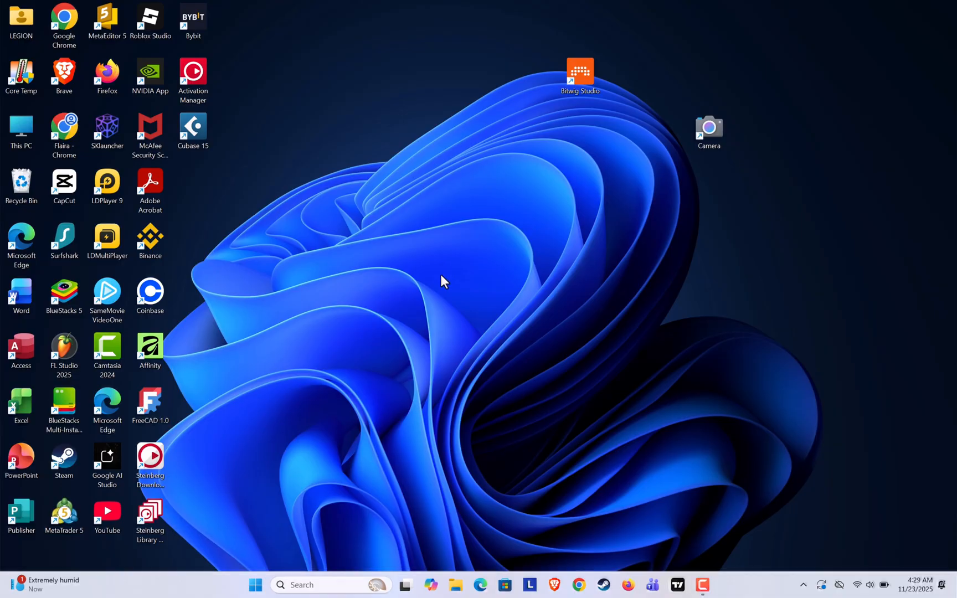
mouse_move(557, 253)
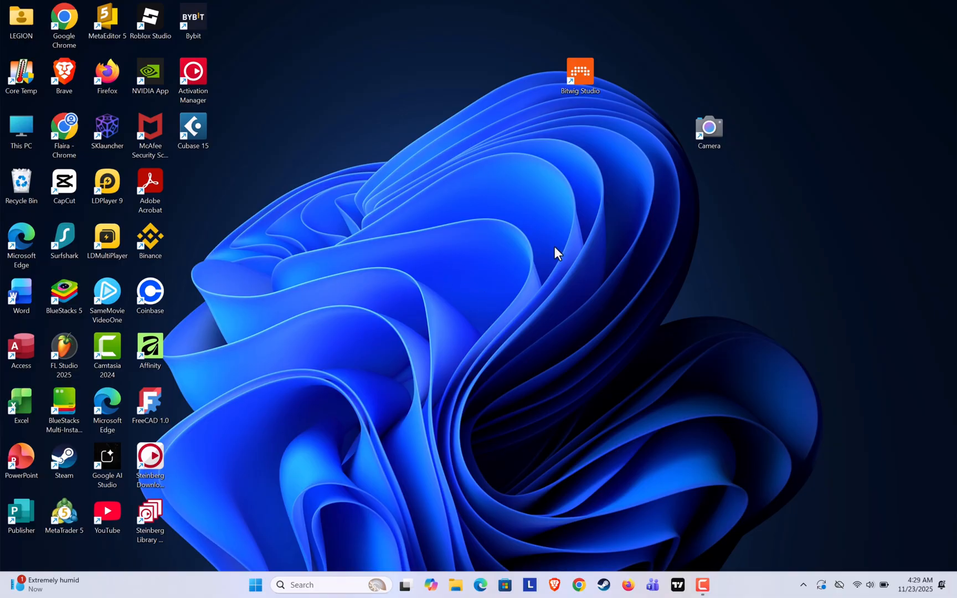
mouse_move(454, 308)
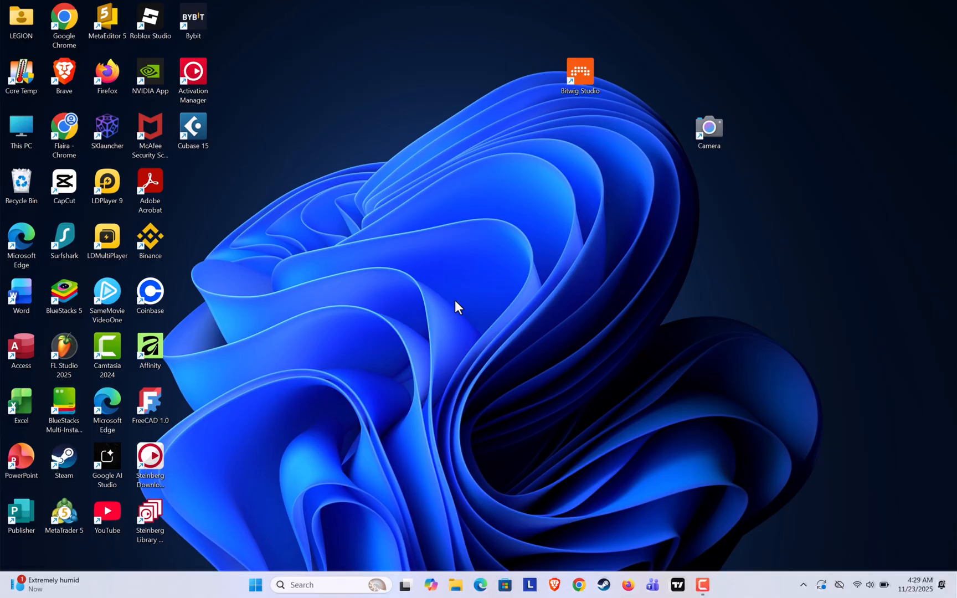
mouse_move(510, 239)
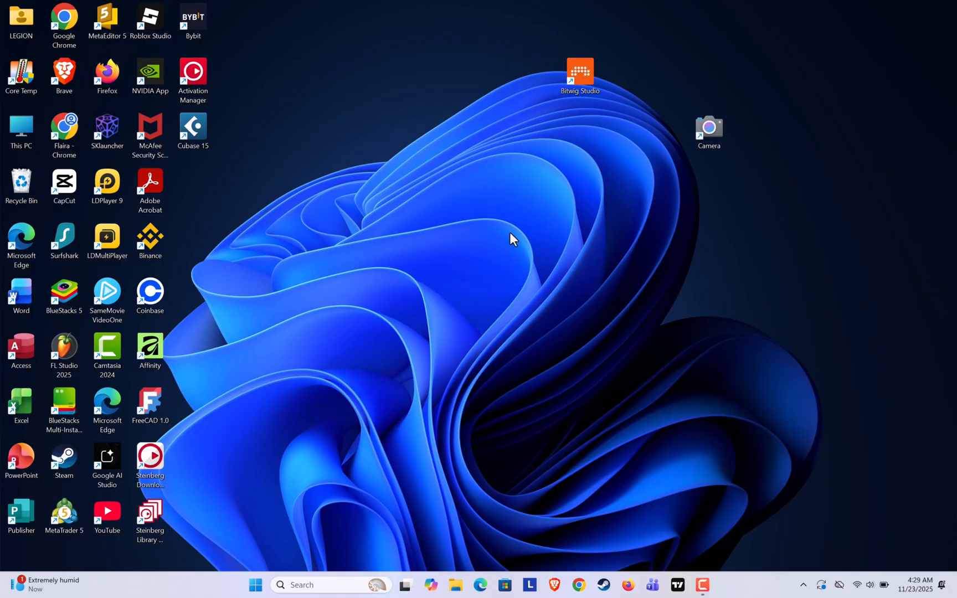
mouse_move(515, 251)
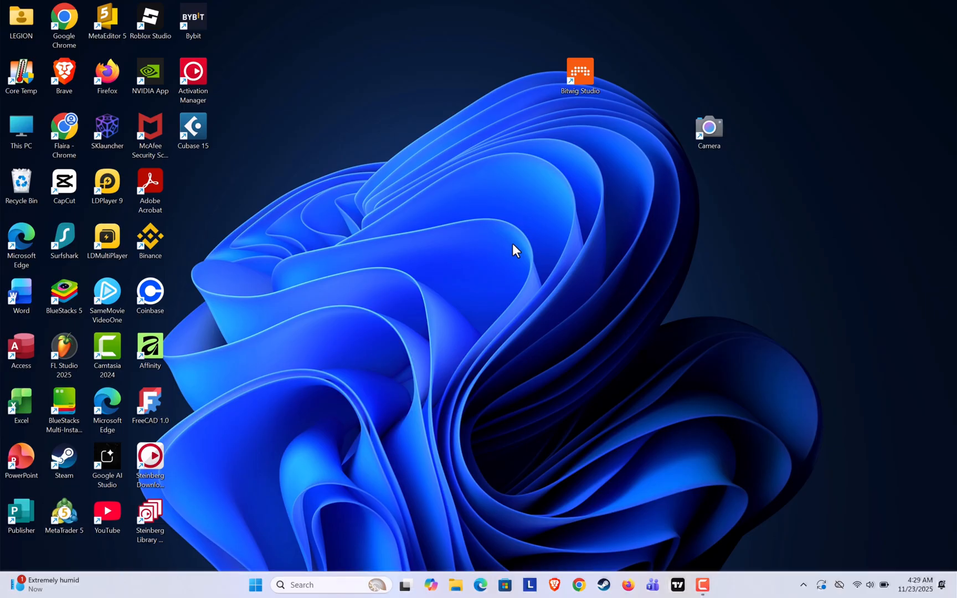
mouse_move(532, 317)
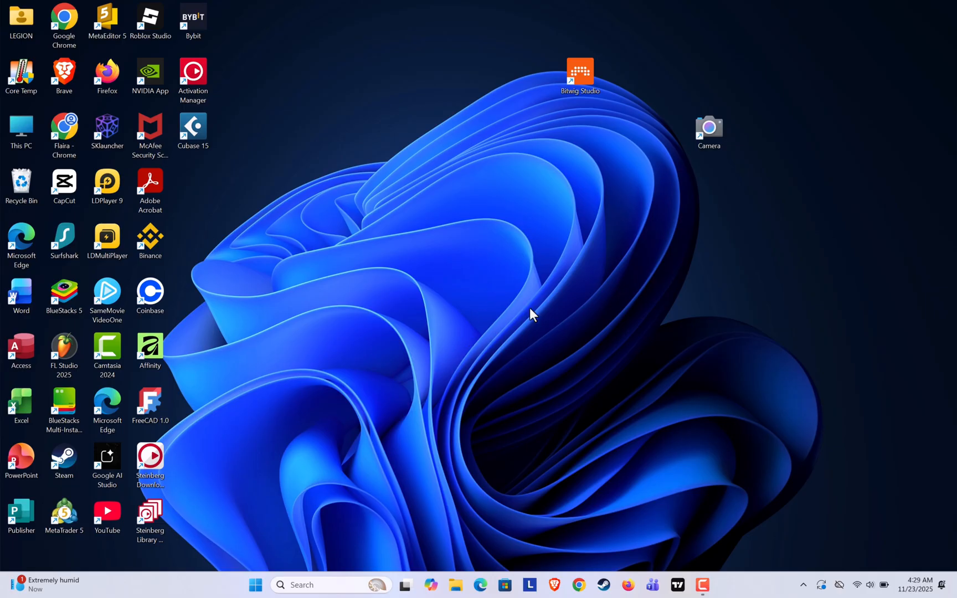
mouse_move(495, 298)
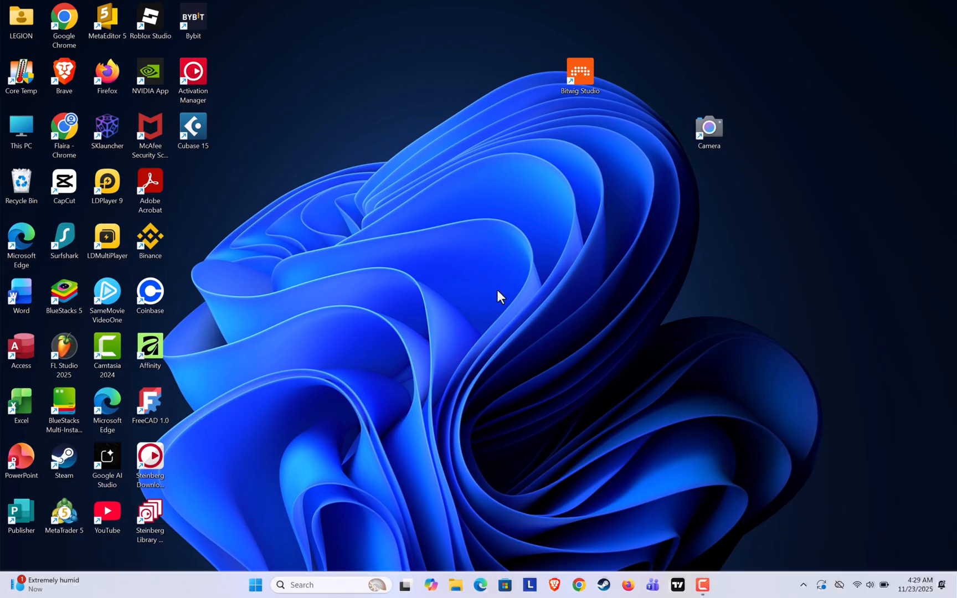
mouse_move(571, 442)
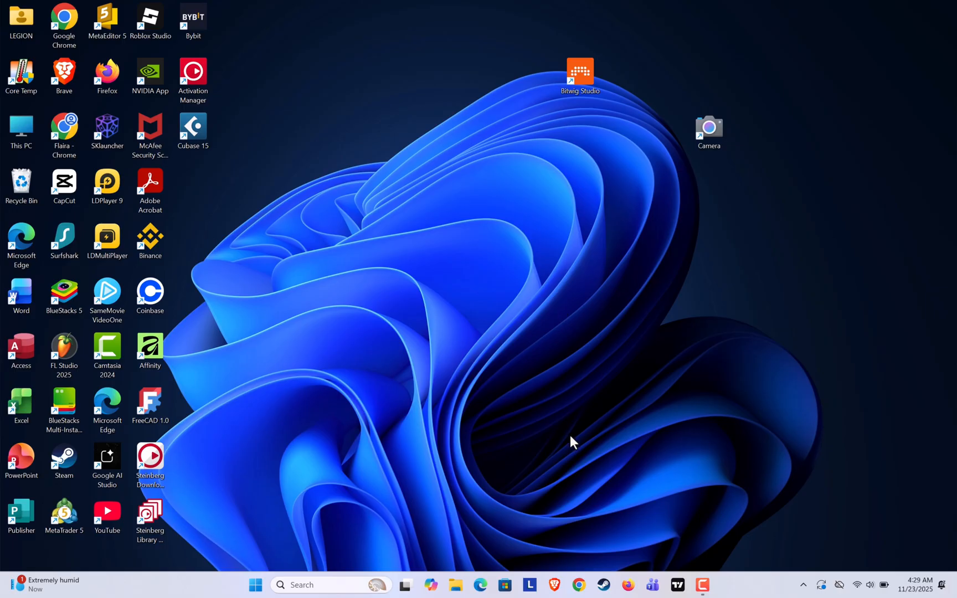
Step: Open labcenter.com in Chrome and follow Resources to the Proteus Demo page
left_click(579, 584)
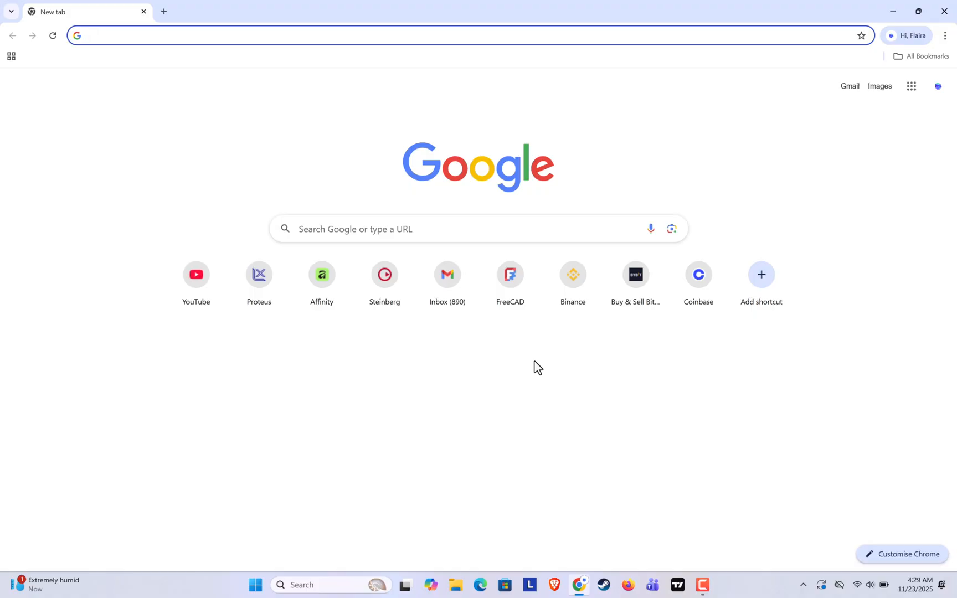
type("labcenter.com")
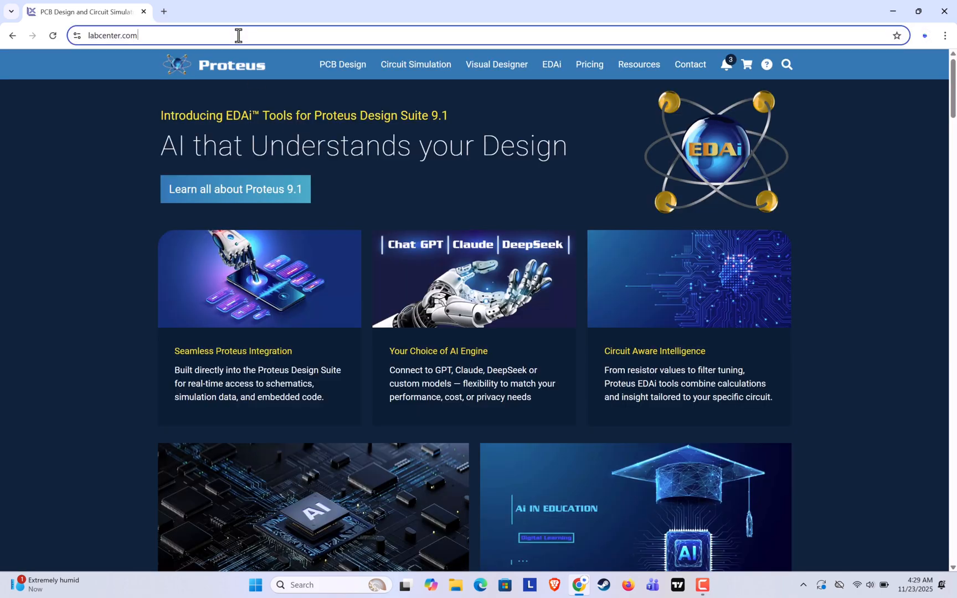
left_click(239, 35)
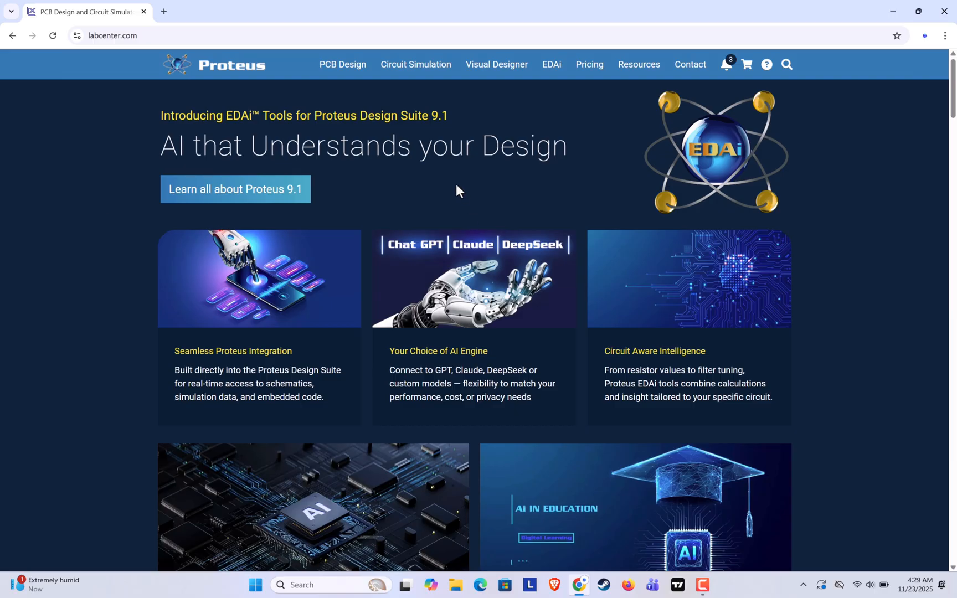
left_click(638, 64)
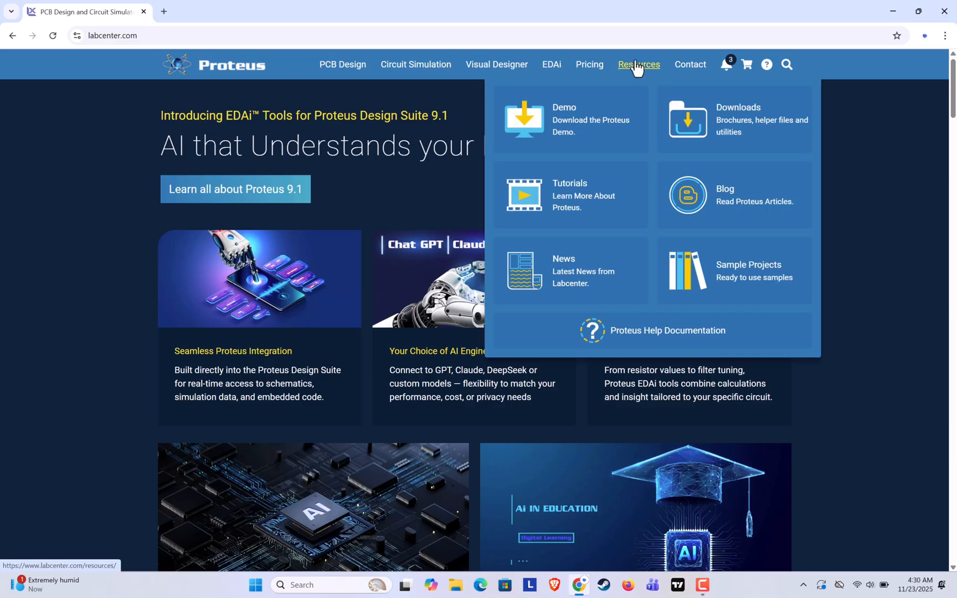
left_click(570, 119)
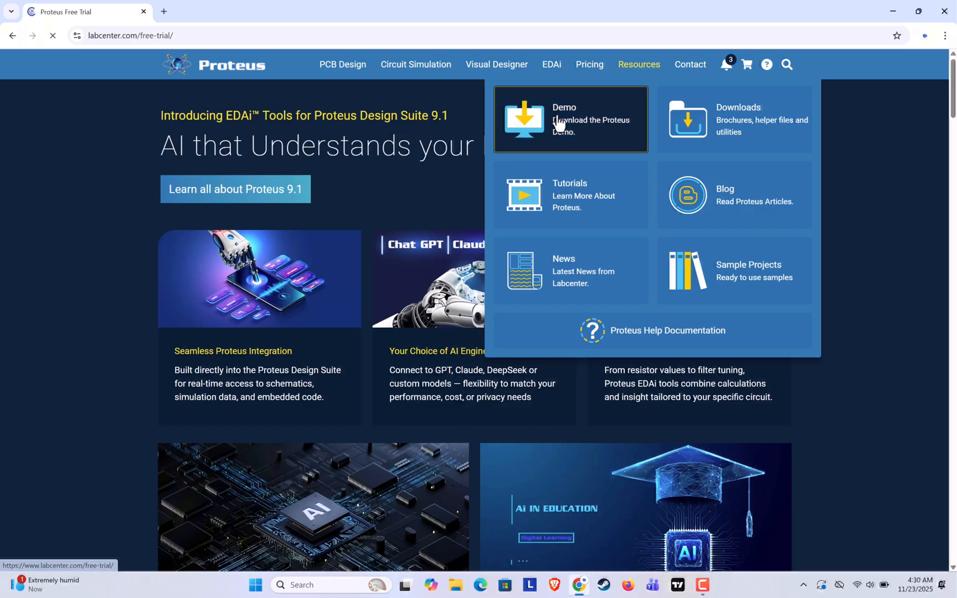
left_click(563, 119)
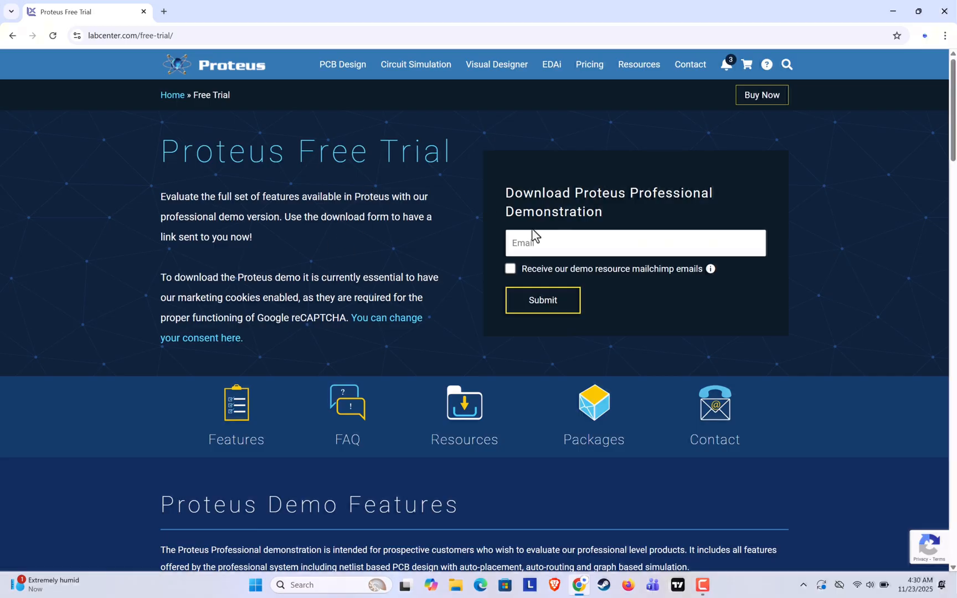
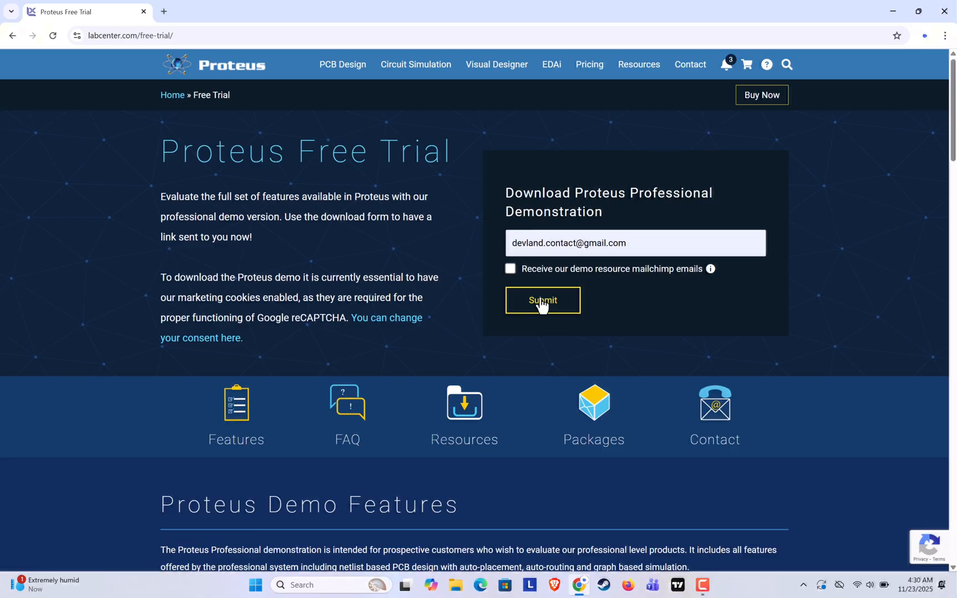
left_click(542, 300)
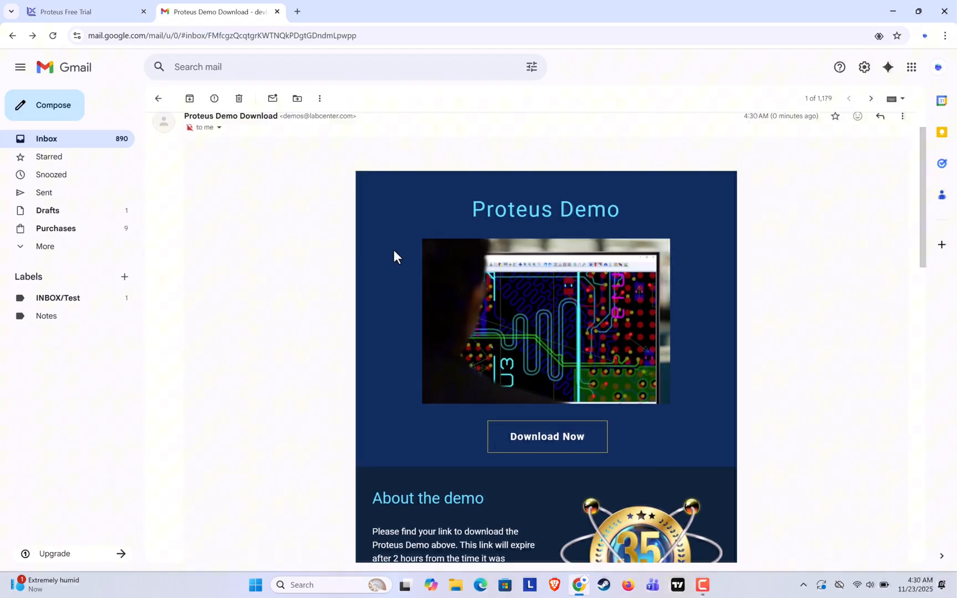
Step: Start the installer download with the Proteus Demo email's Download Now button
scroll("down", 3)
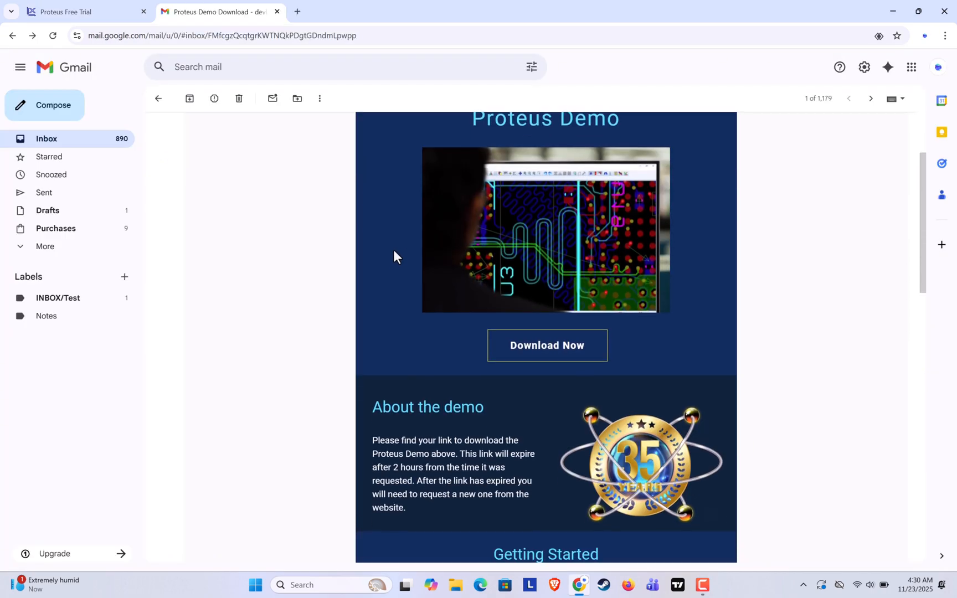
left_click(547, 345)
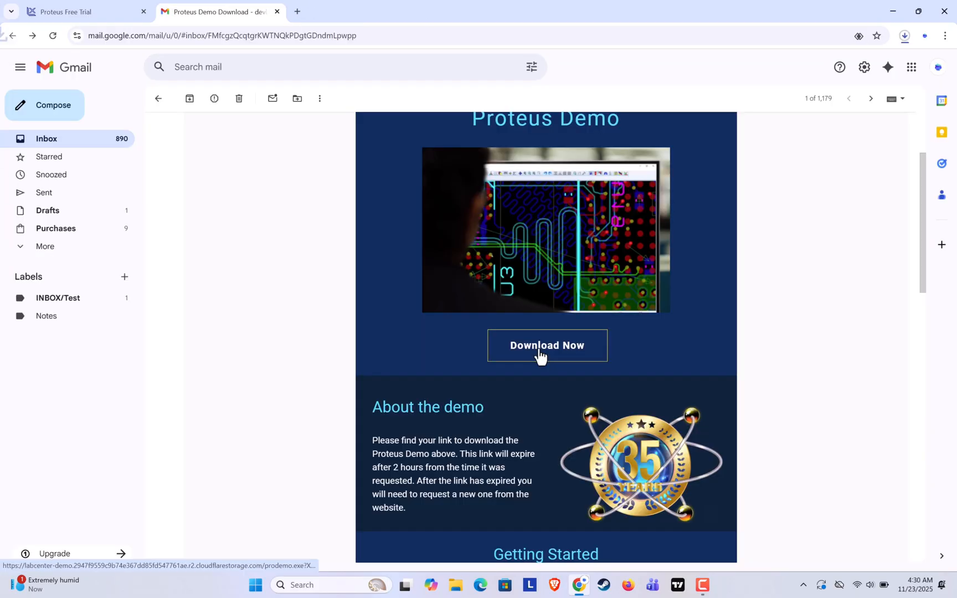
mouse_move(626, 334)
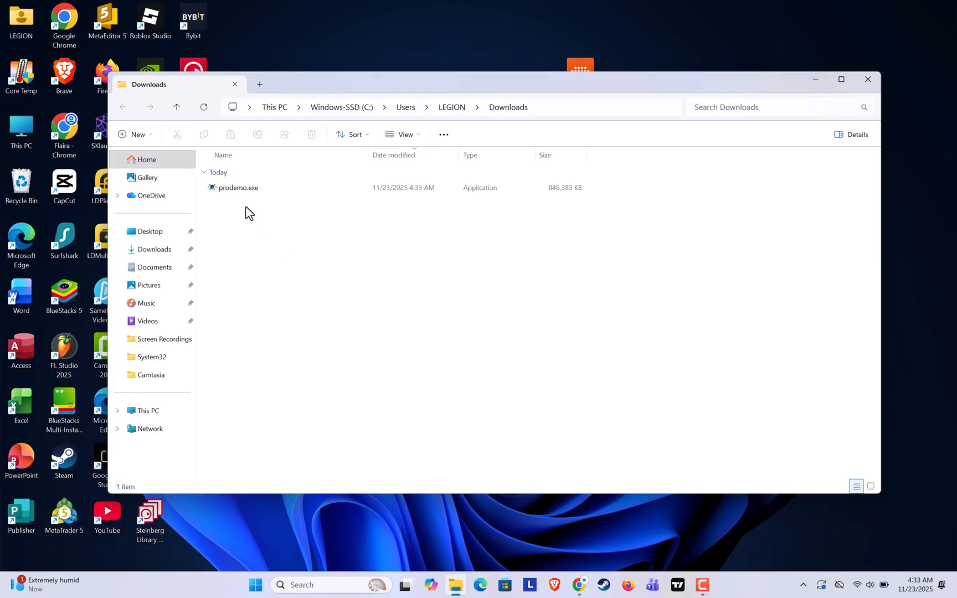
Step: Run prodemo.exe from the Downloads folder and minimize File Explorer
left_click(238, 187)
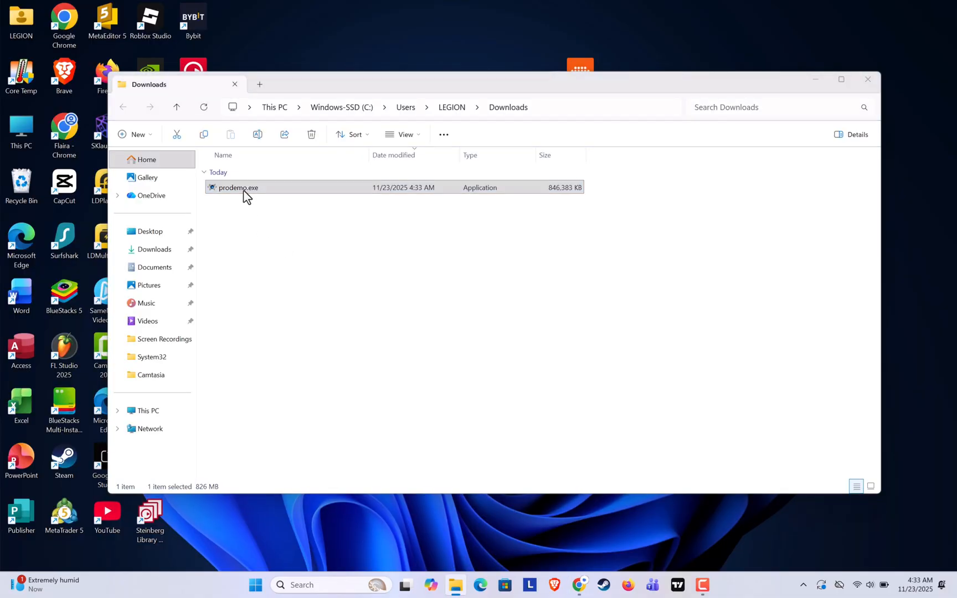
double_click(237, 187)
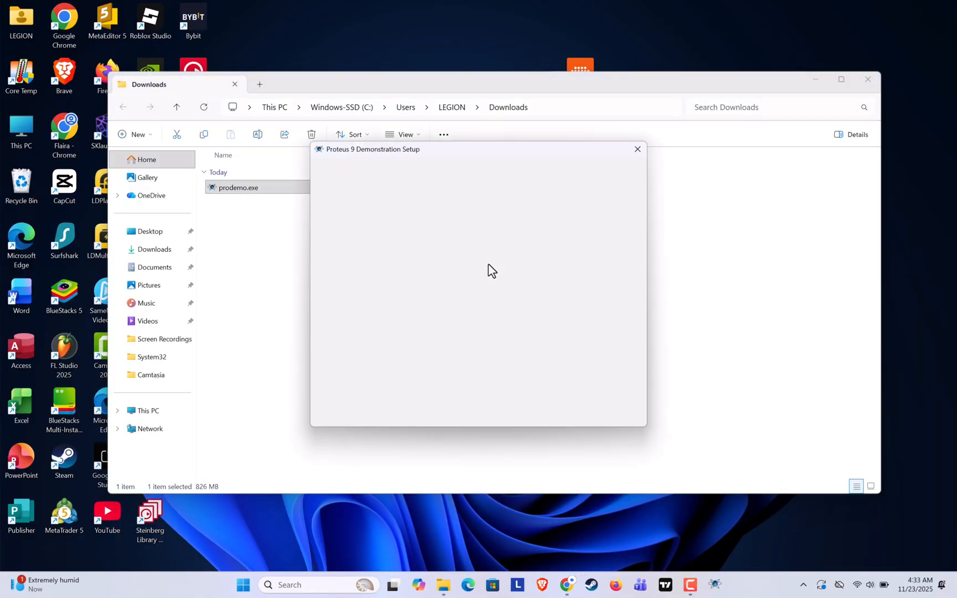
left_click(637, 149)
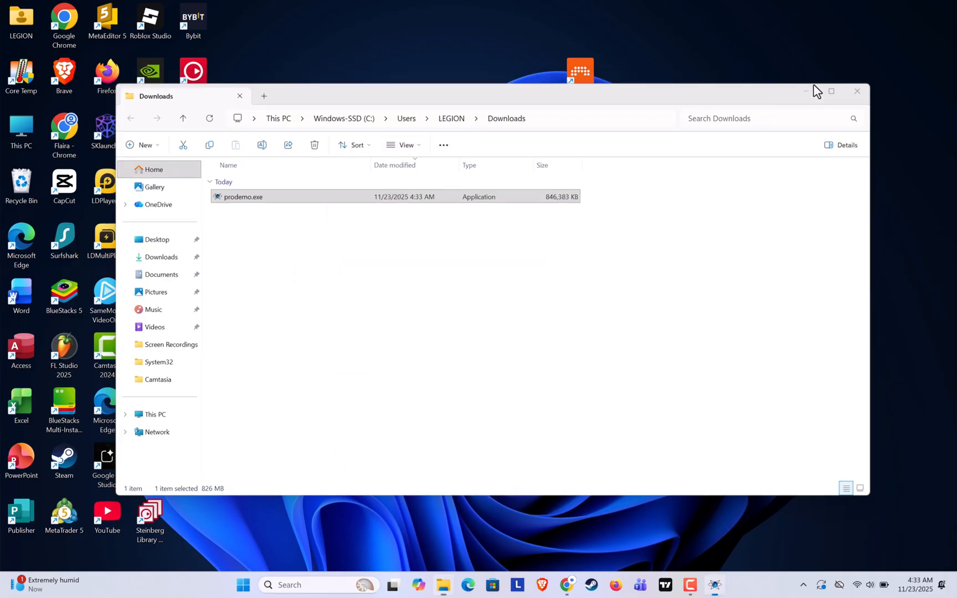
Step: Install Proteus 9 Demonstration with licence accepted, for everybody, Typical, then close the wizard
double_click(243, 196)
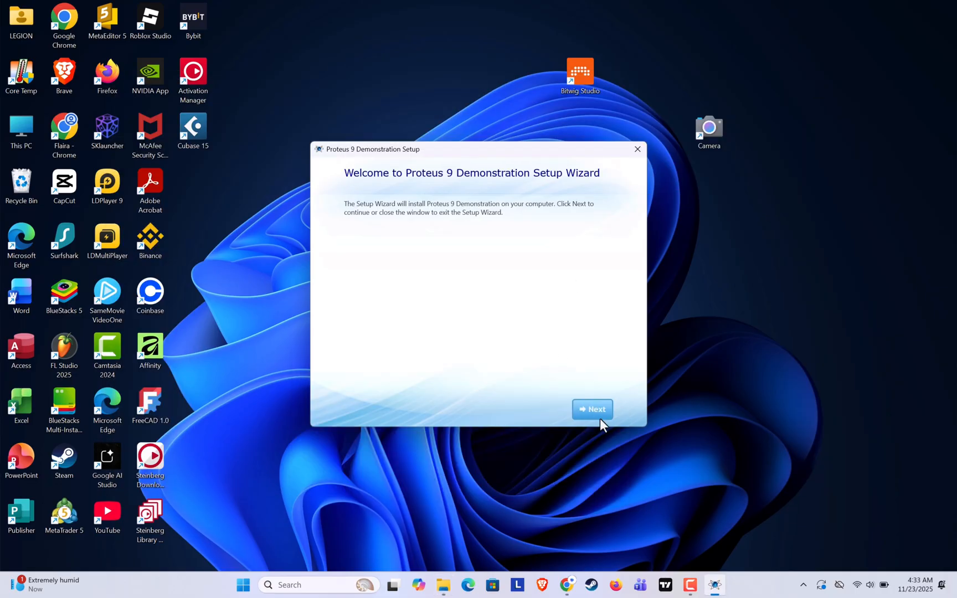
left_click(592, 409)
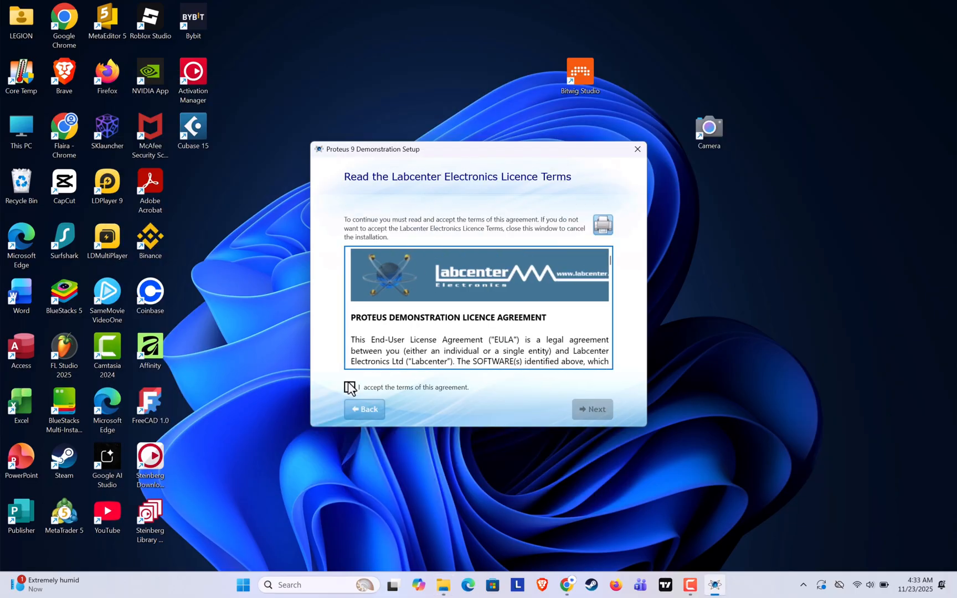
left_click(592, 409)
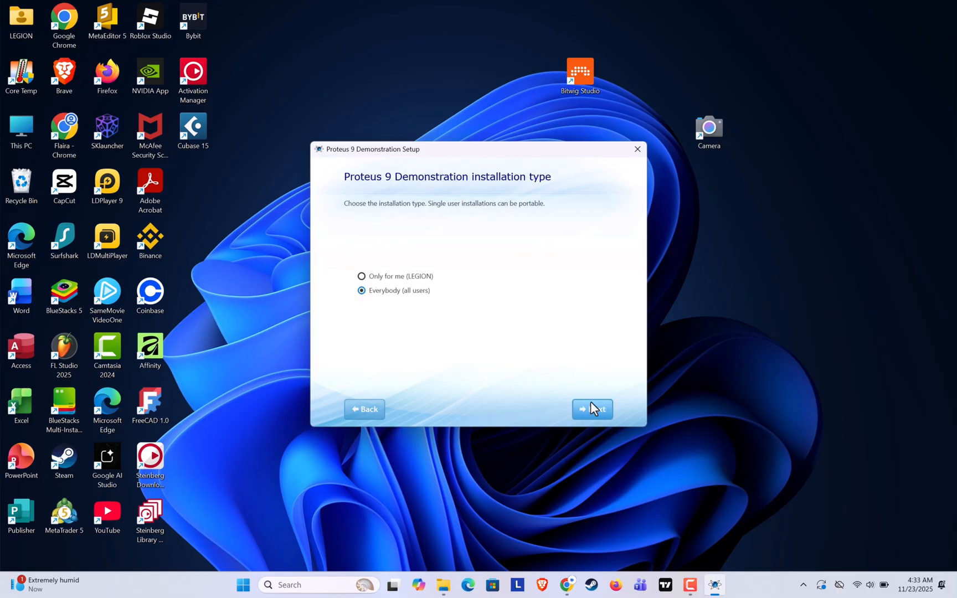
left_click(592, 409)
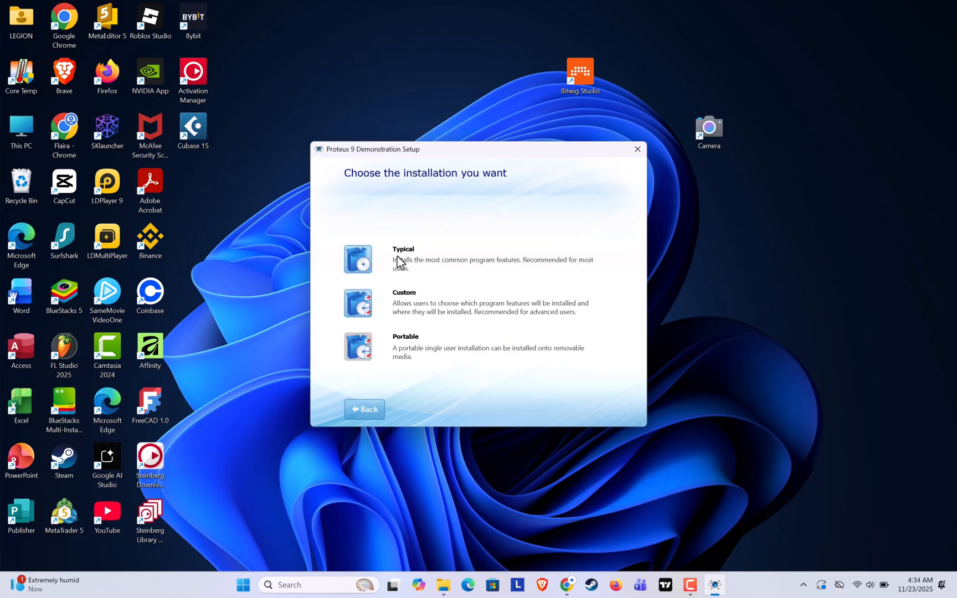
left_click(424, 258)
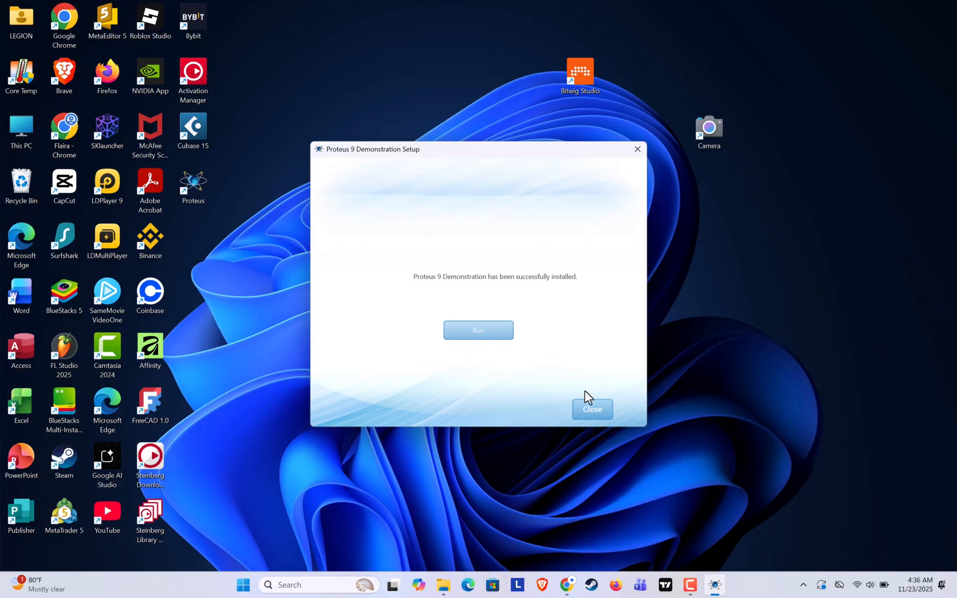
left_click(592, 409)
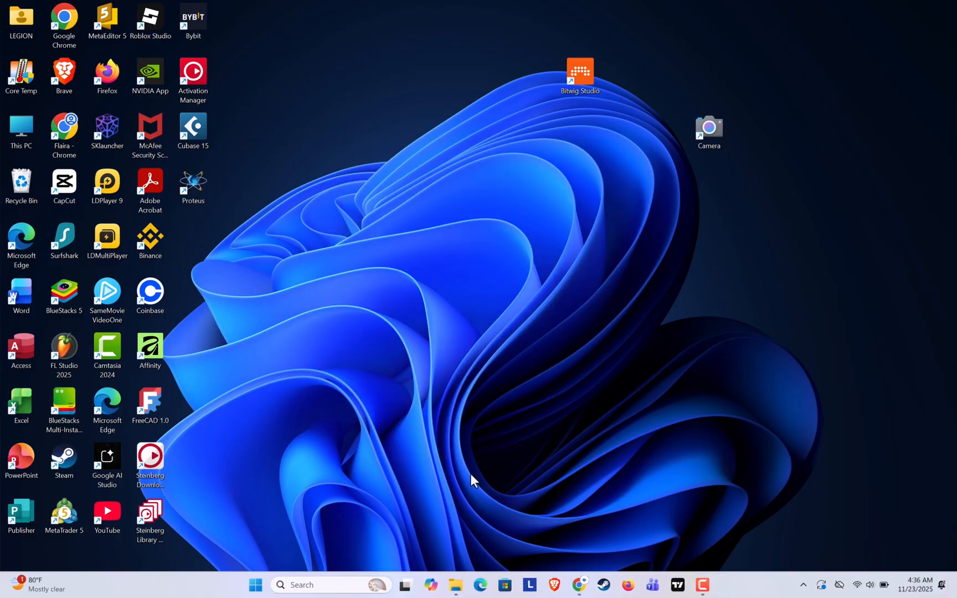
mouse_move(541, 284)
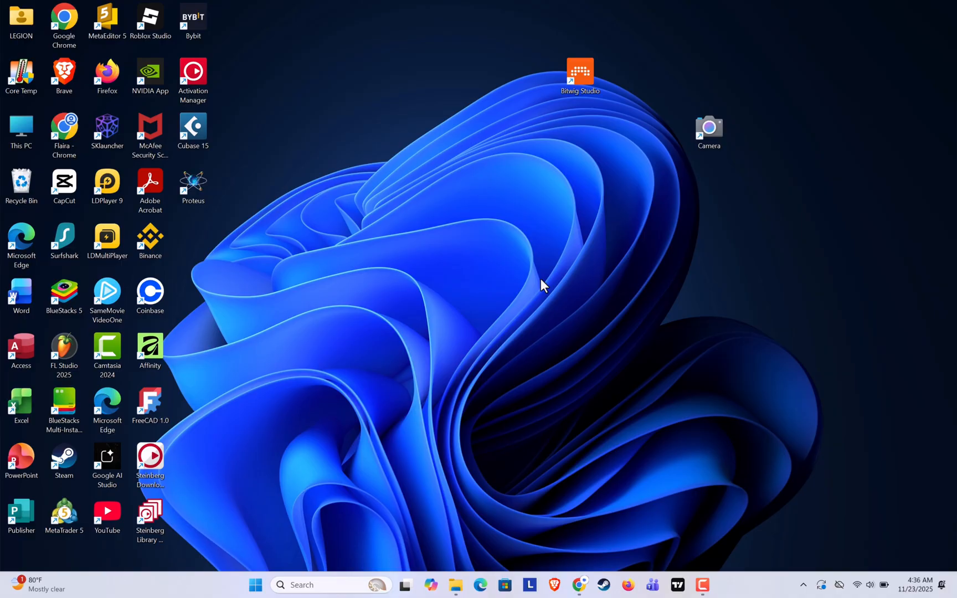
mouse_move(336, 573)
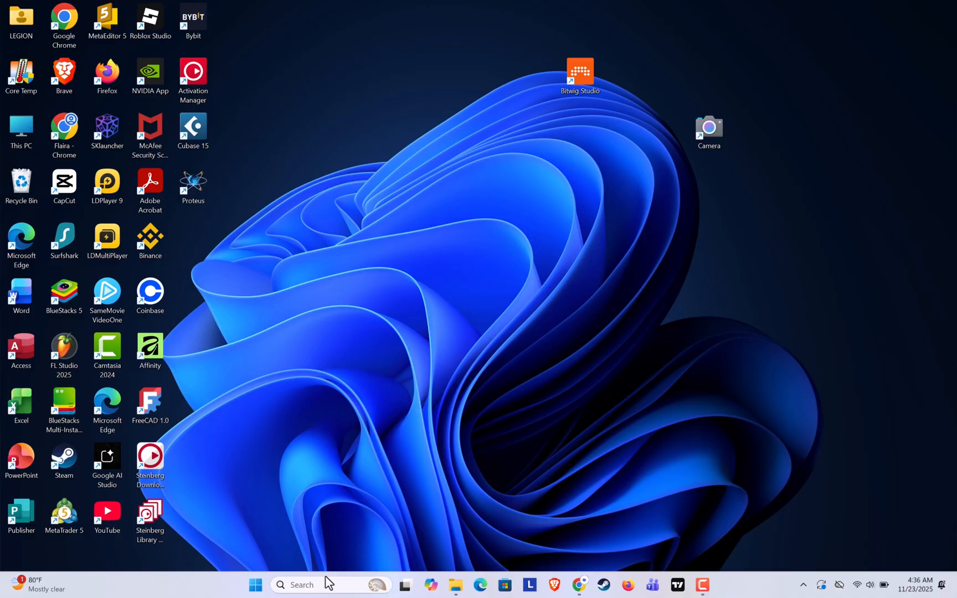
Step: Search Windows for 'proteus' and launch Proteus 9 Demonstration
type("proteus")
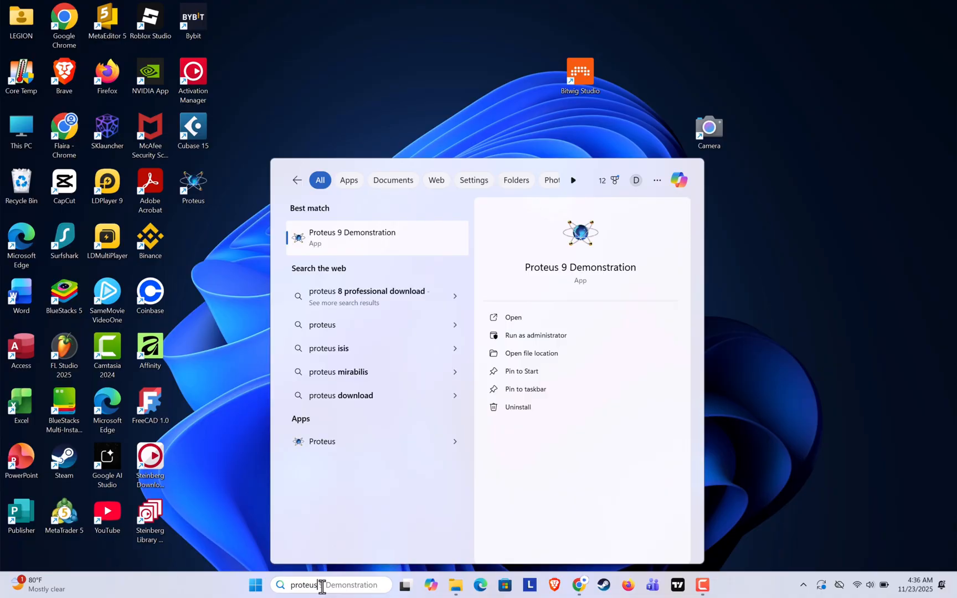
mouse_move(512, 326)
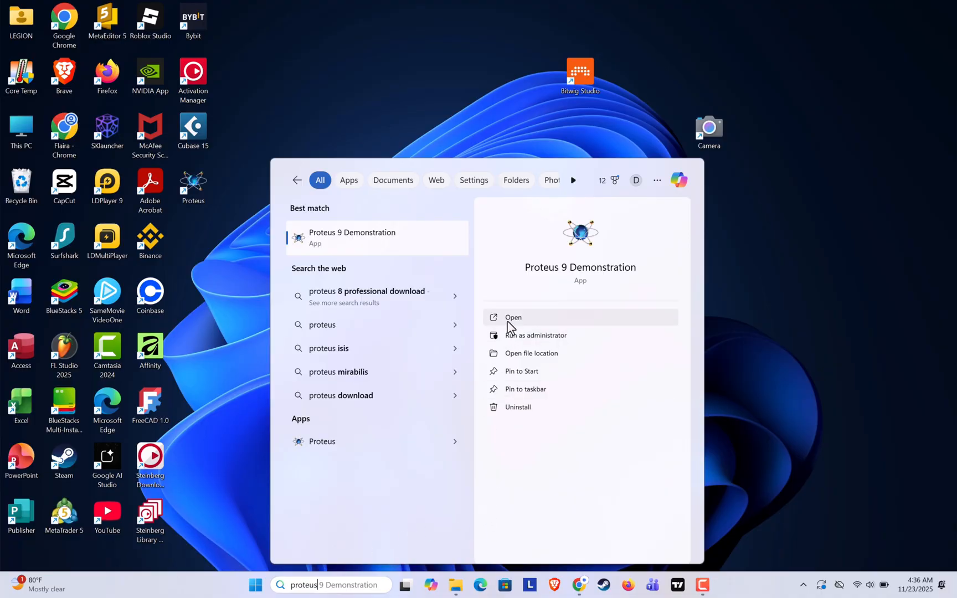
left_click(512, 317)
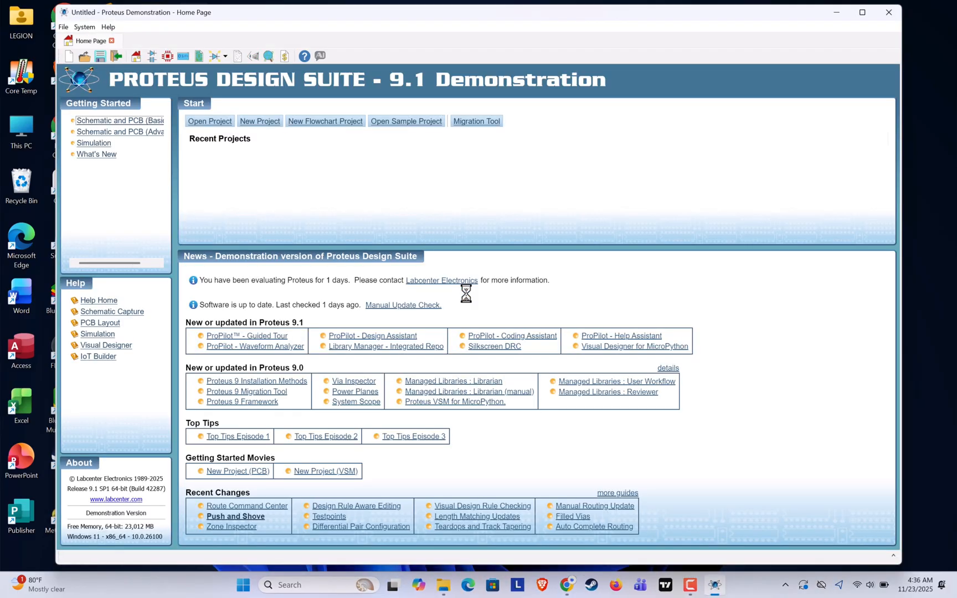
mouse_move(259, 121)
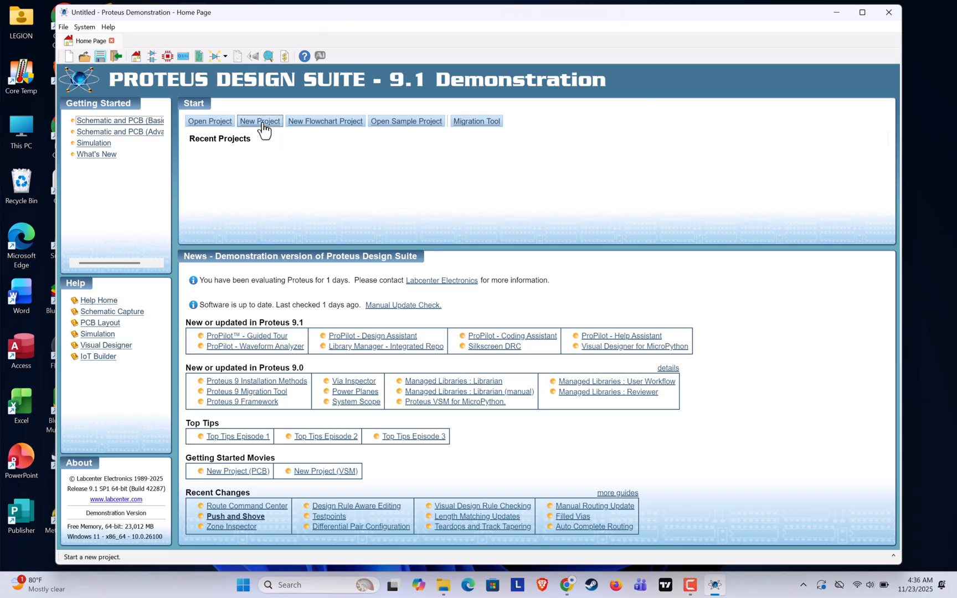
Step: Create a new project with no PCB layout and browse the schematic editor's Template menu
left_click(260, 121)
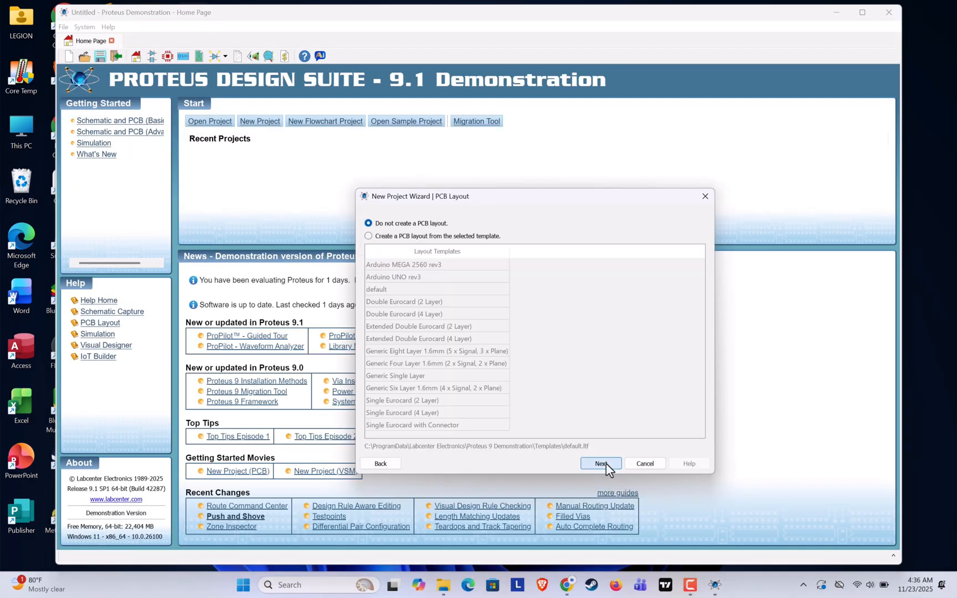
left_click(600, 463)
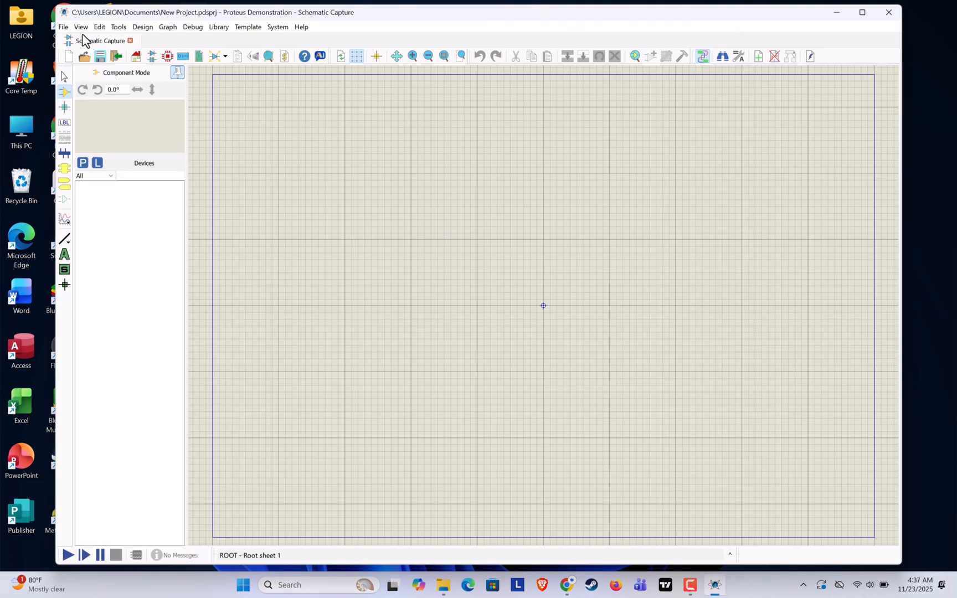
left_click(247, 26)
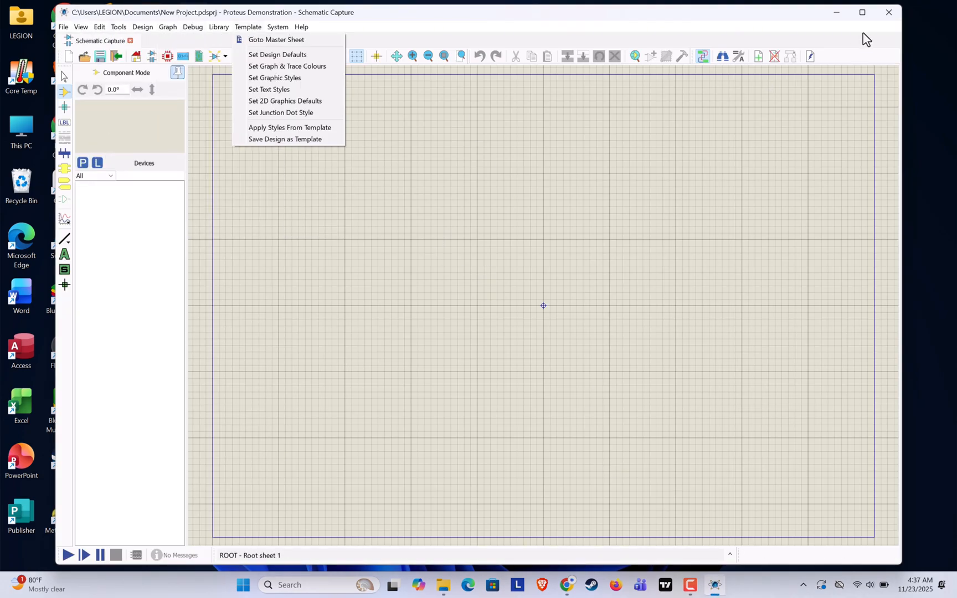